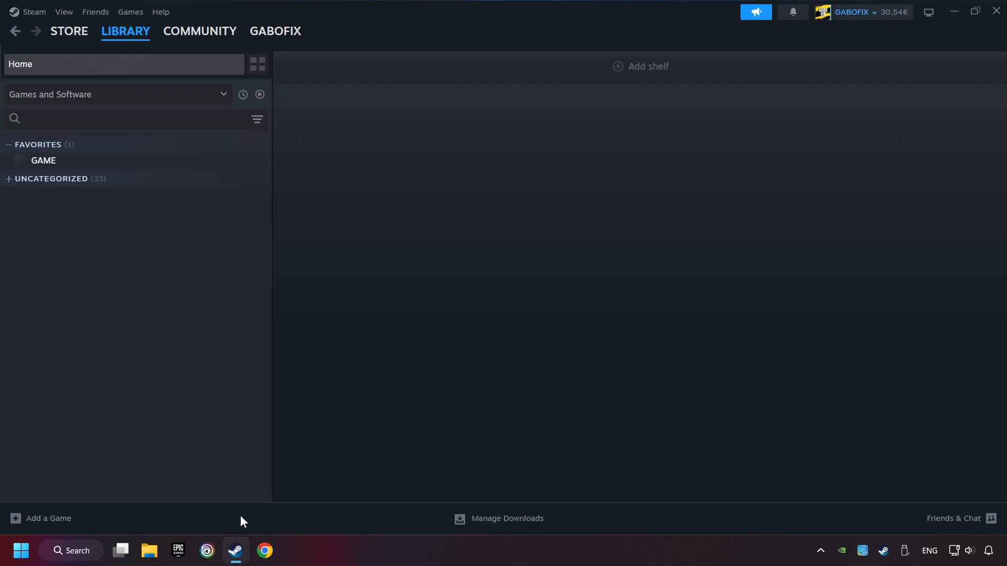
pyautogui.moveTo(89, 157)
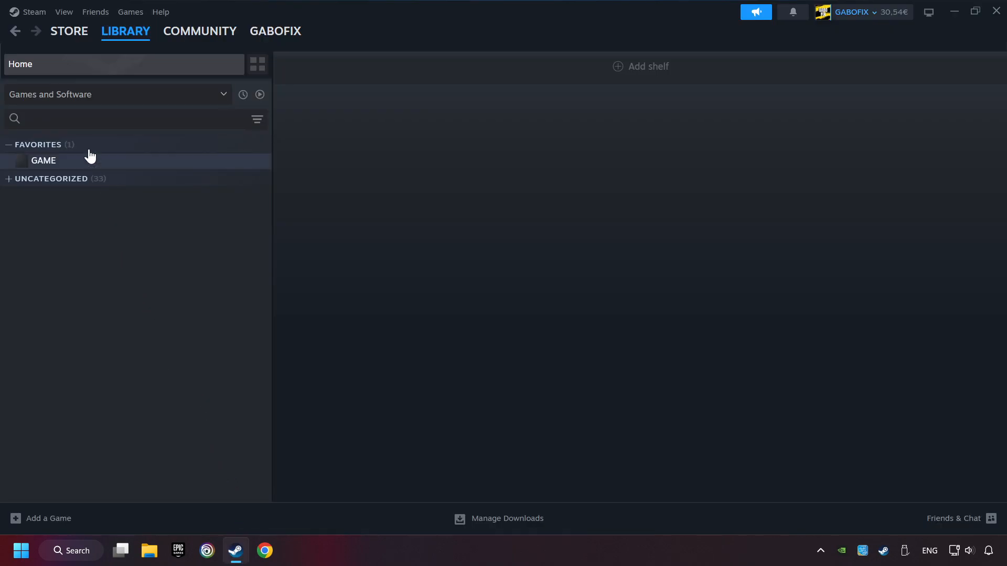
# - Open Steam Settings from the Steam menu, landing on the Account page
pyautogui.click(34, 11)
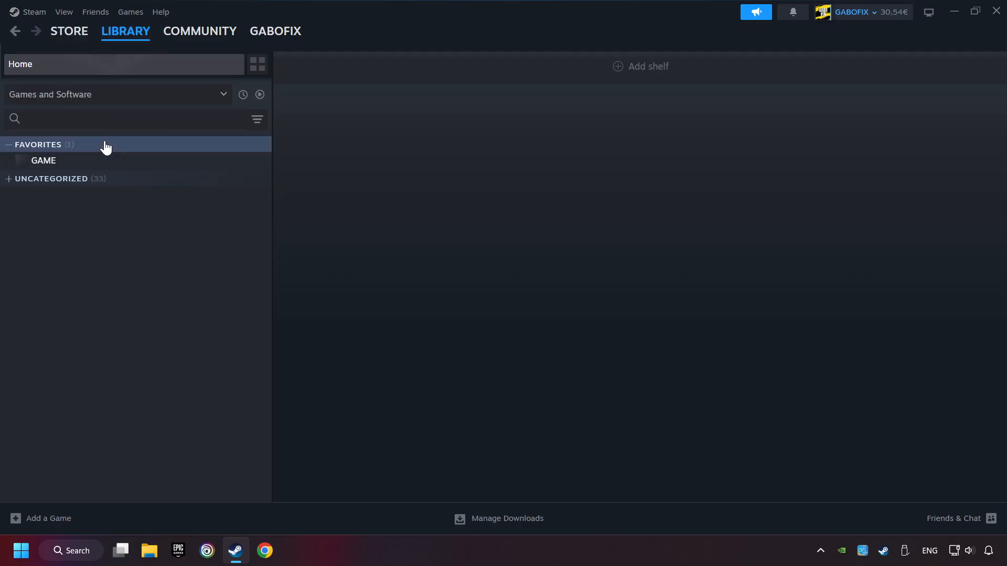
pyautogui.click(34, 12)
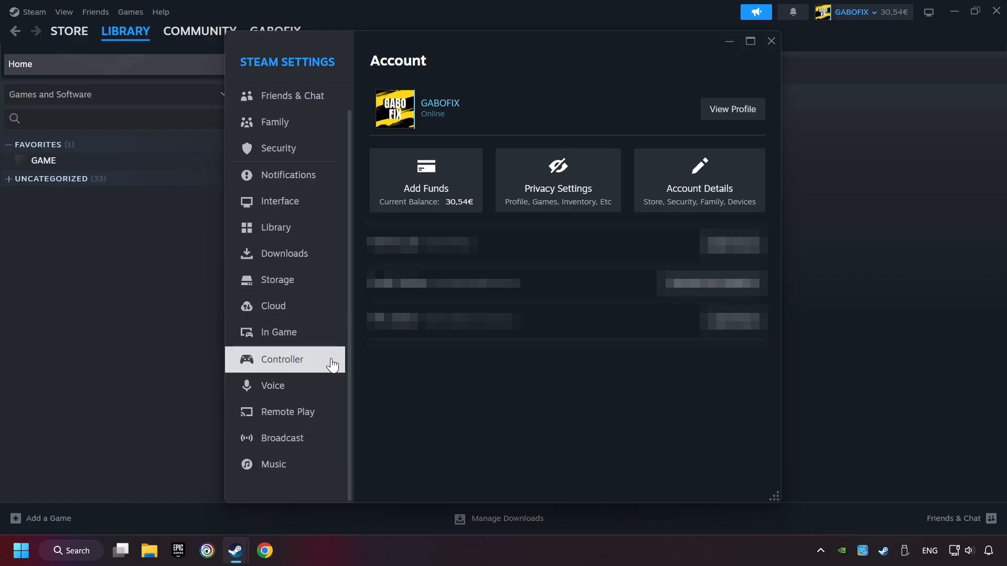
# - Enable Steam Input for Xbox, Switch Pro and generic controllers, then close Settings
pyautogui.click(281, 358)
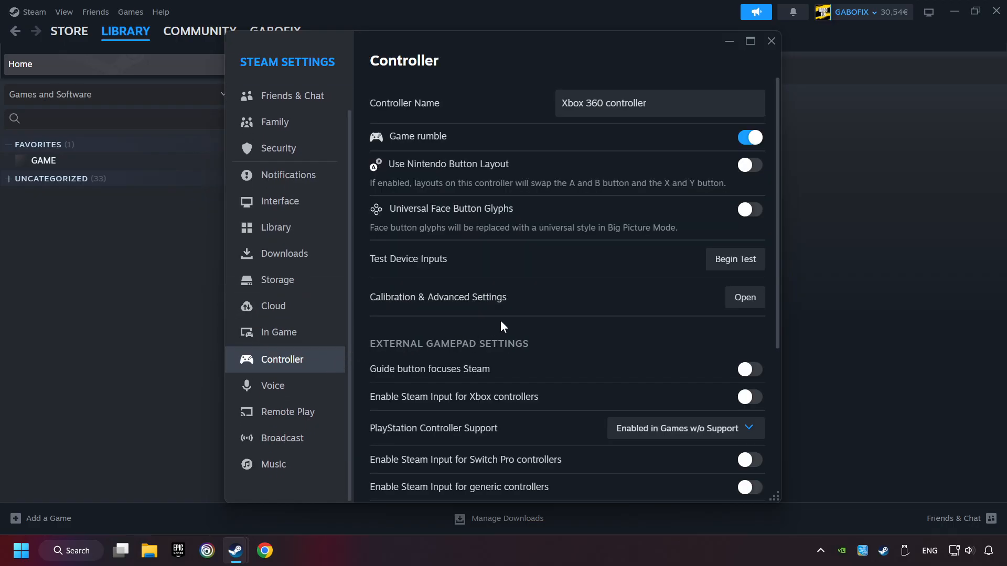
pyautogui.scroll(-3)
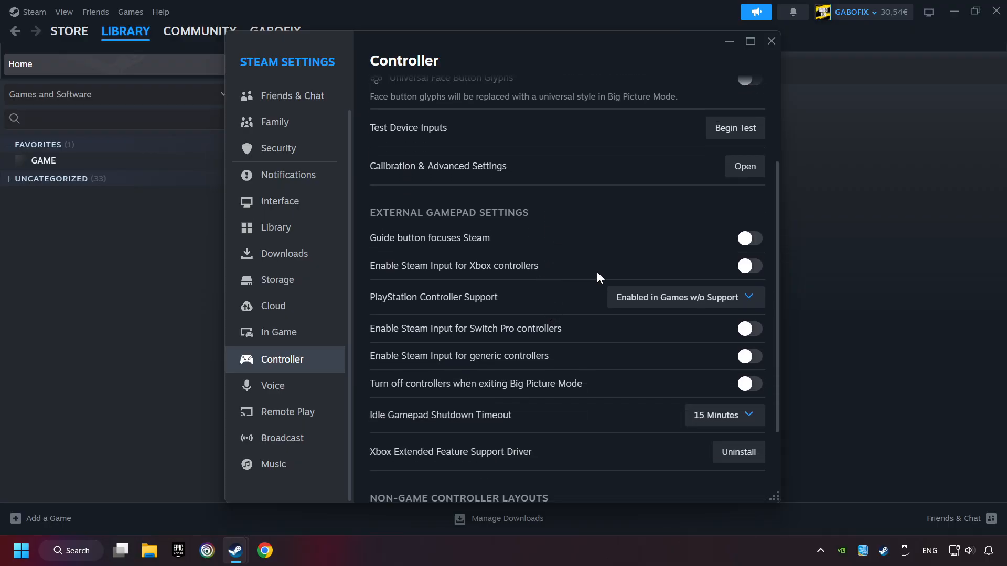
pyautogui.click(749, 265)
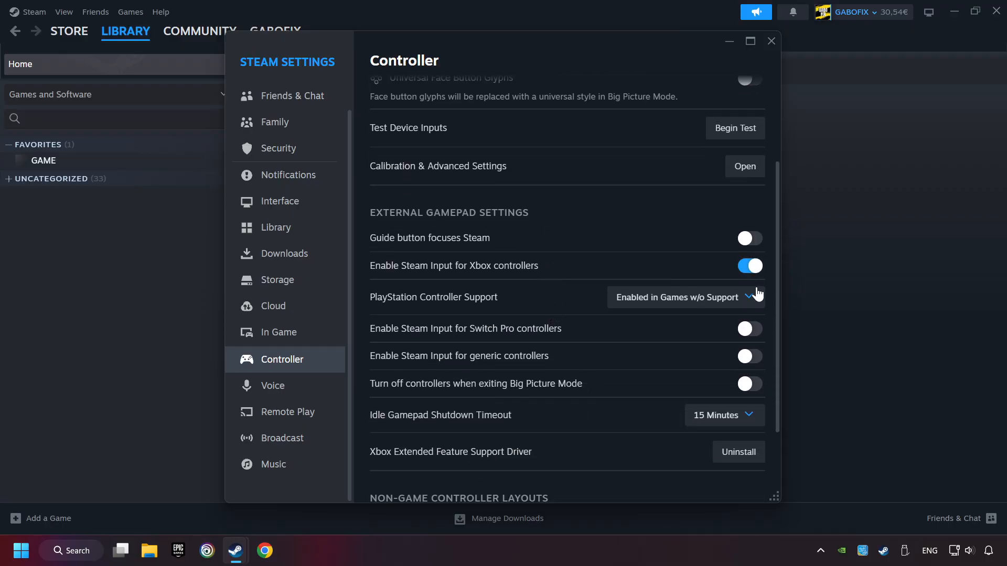
pyautogui.moveTo(749, 329)
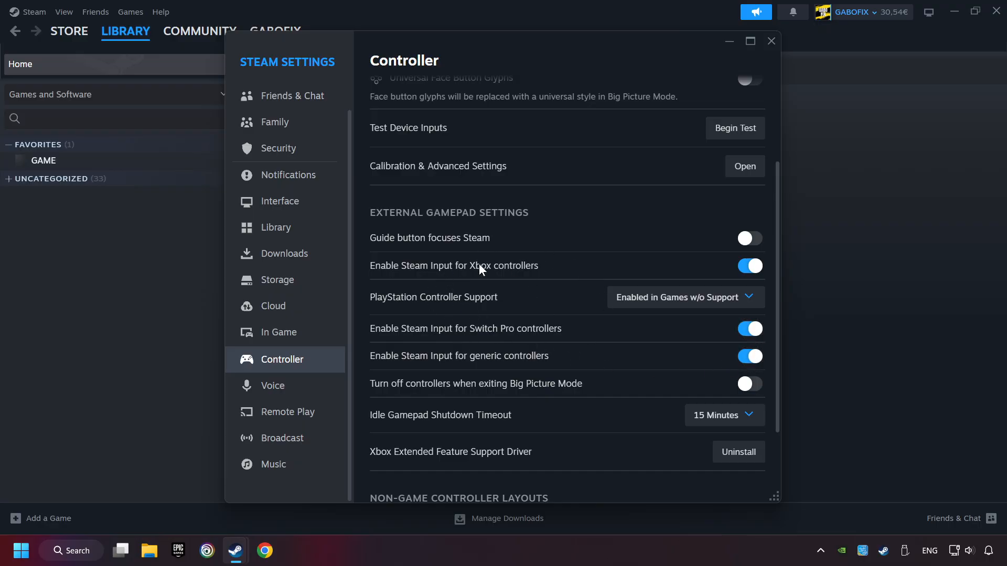
pyautogui.moveTo(510, 283)
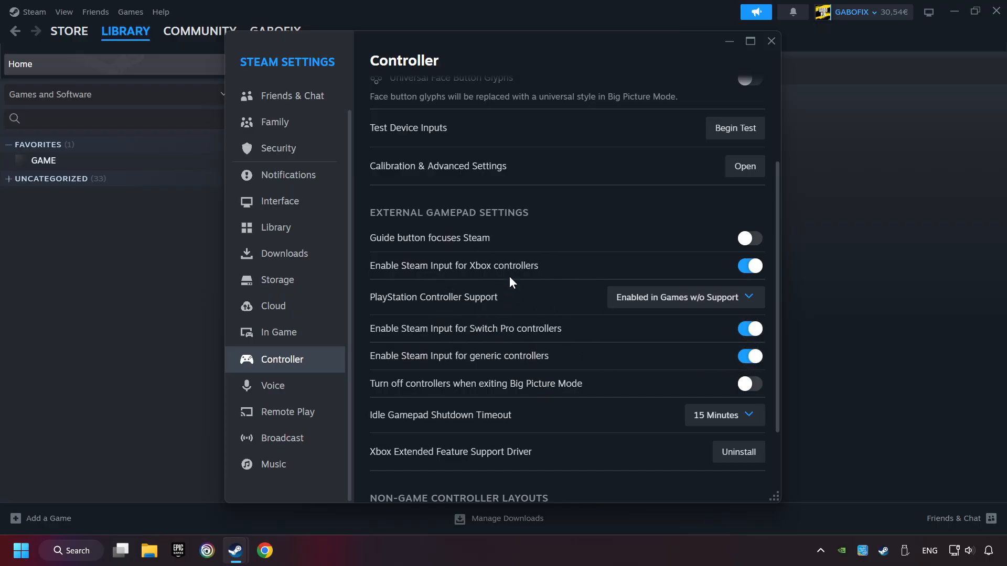
pyautogui.moveTo(771, 41)
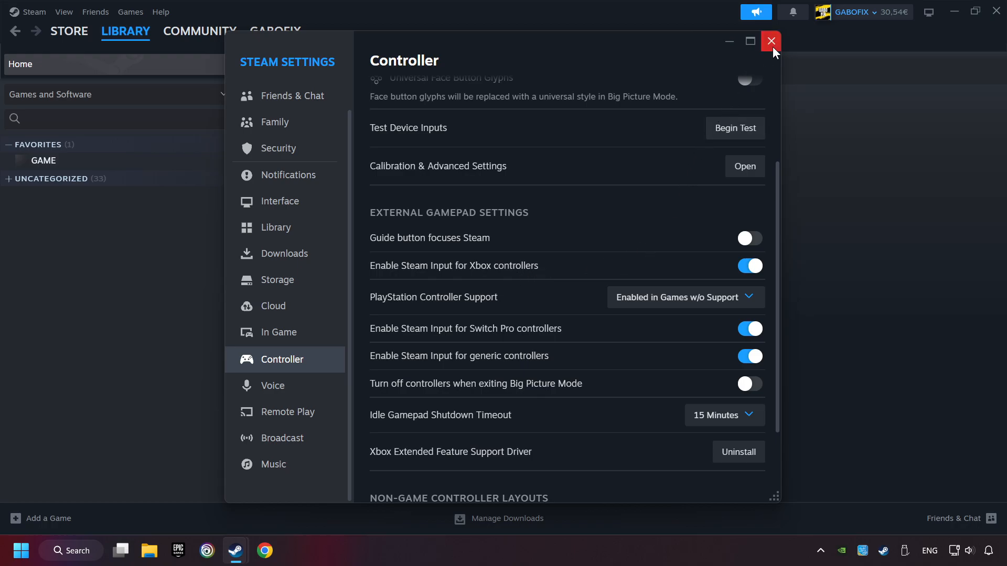
pyautogui.click(771, 41)
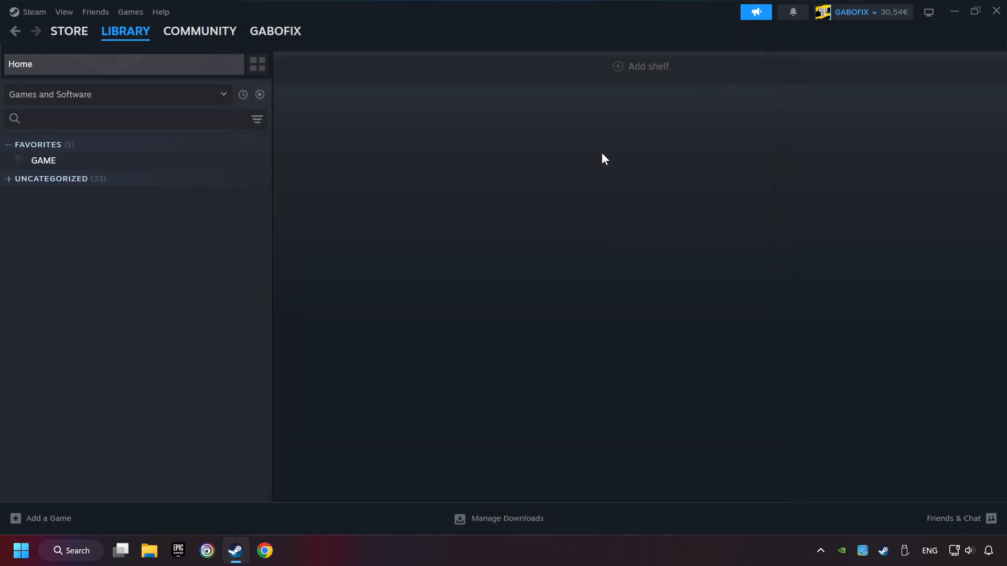
pyautogui.moveTo(29, 521)
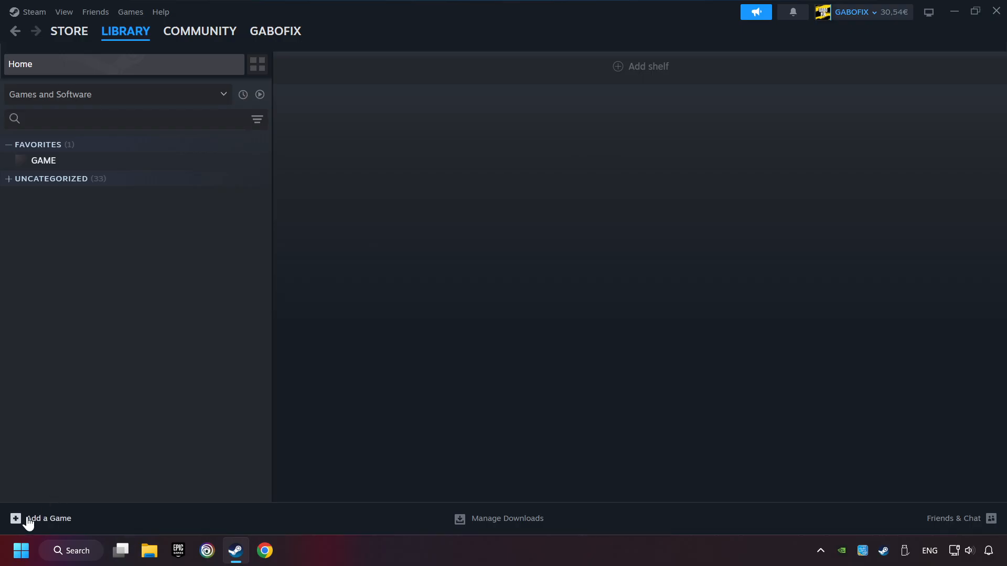
pyautogui.moveTo(49, 525)
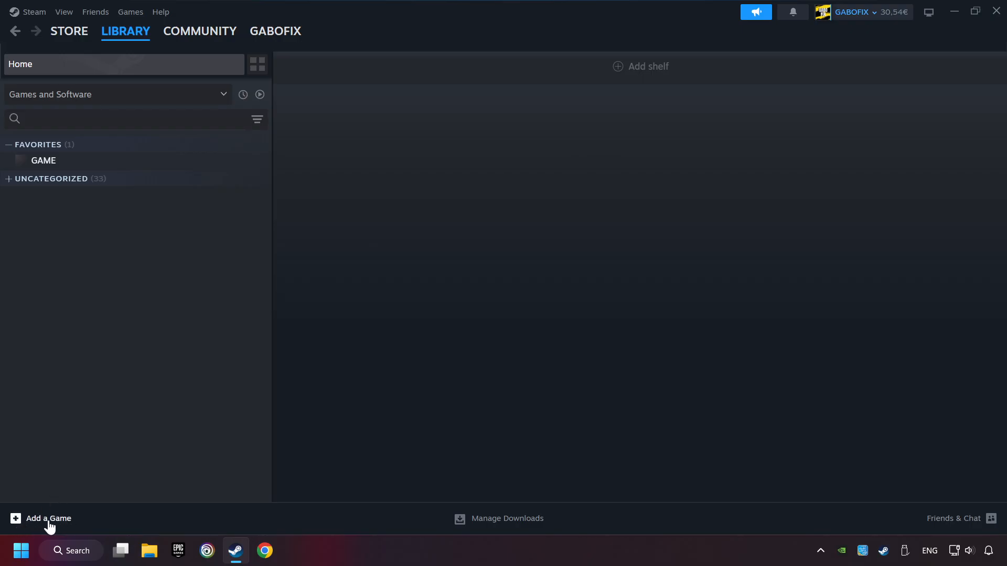
pyautogui.click(40, 518)
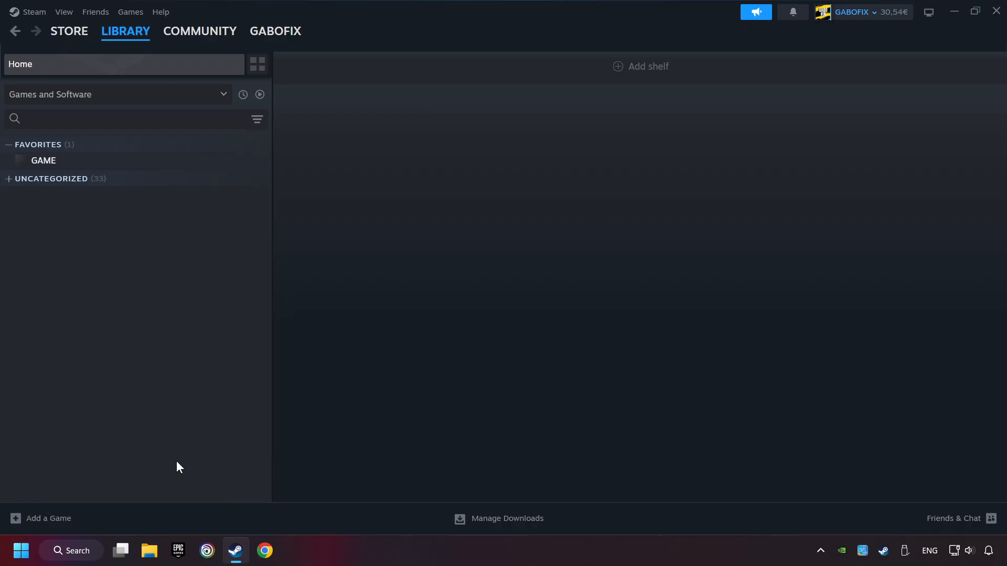
pyautogui.click(48, 518)
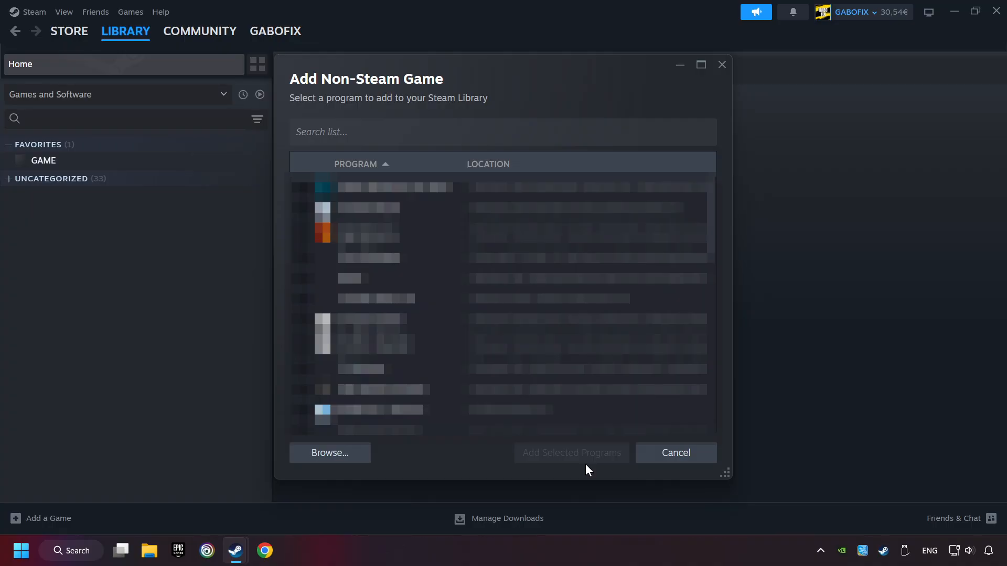
pyautogui.moveTo(674, 452)
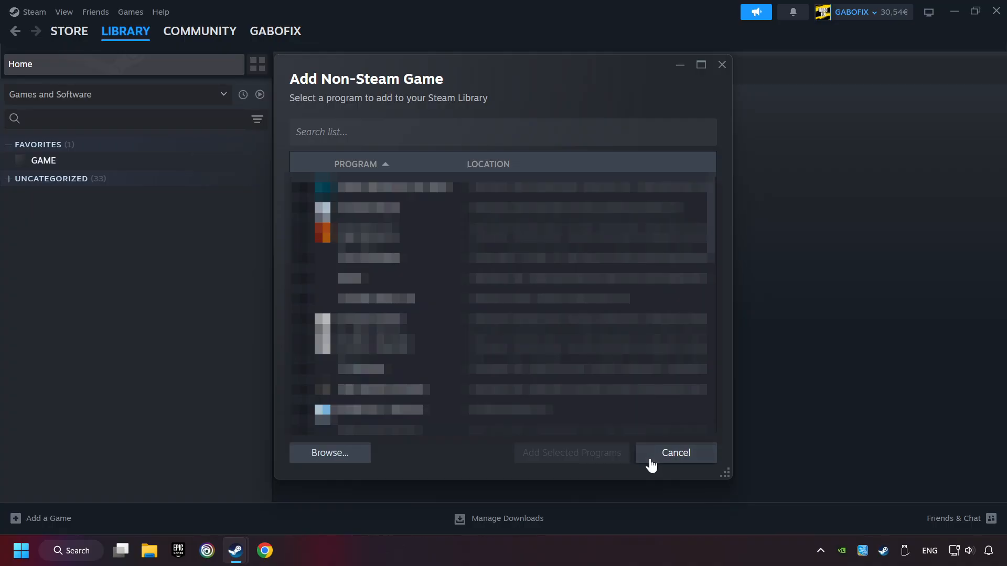
pyautogui.click(675, 452)
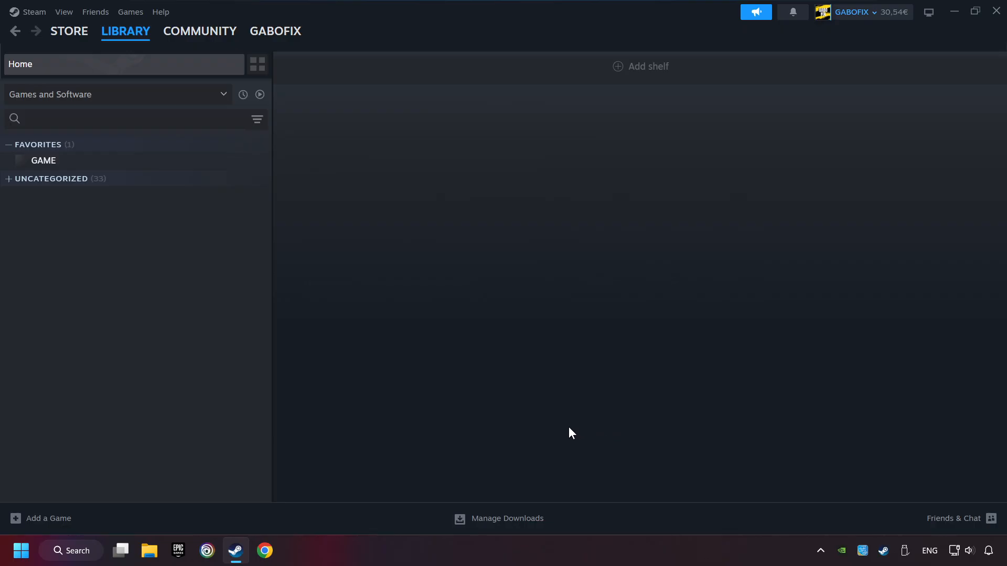
# - Open the non-Steam game GAME from Favorites in the Library sidebar
pyautogui.click(126, 30)
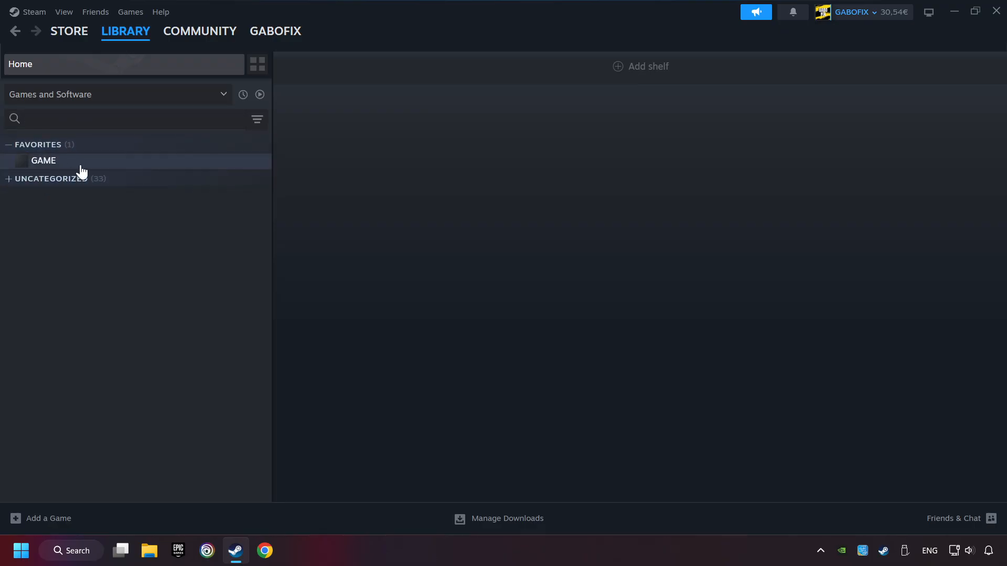
pyautogui.moveTo(115, 169)
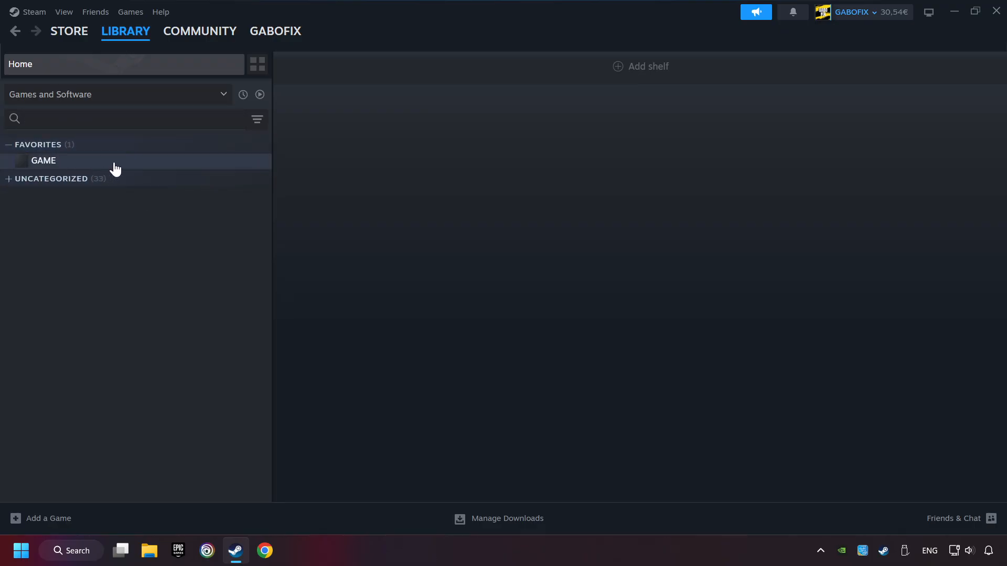
pyautogui.click(43, 161)
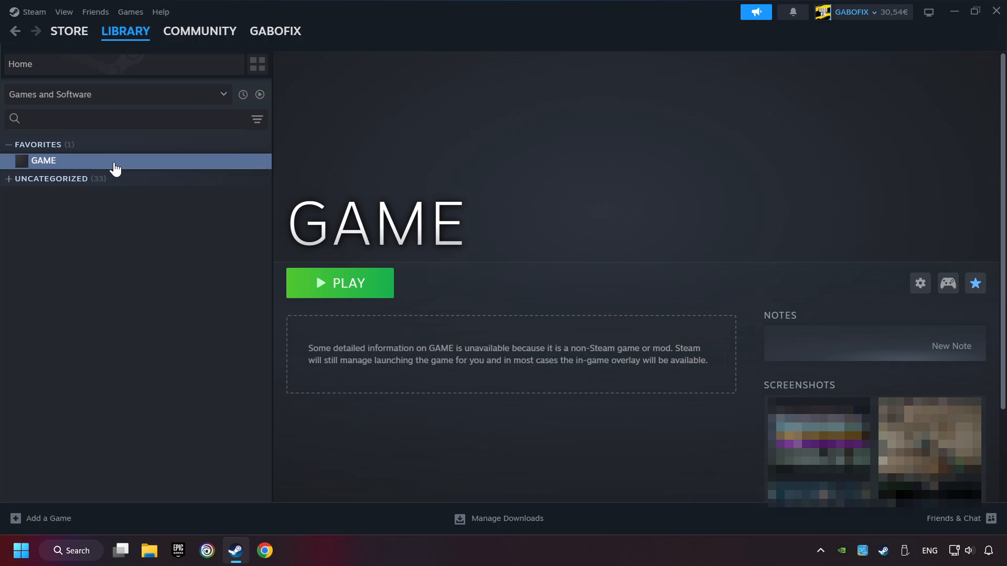
pyautogui.moveTo(846, 274)
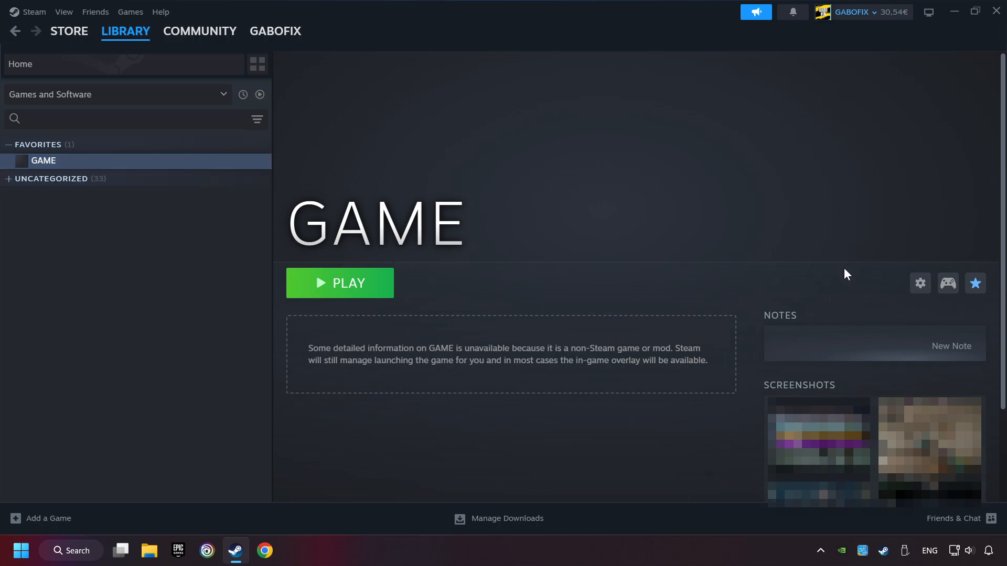
pyautogui.moveTo(947, 283)
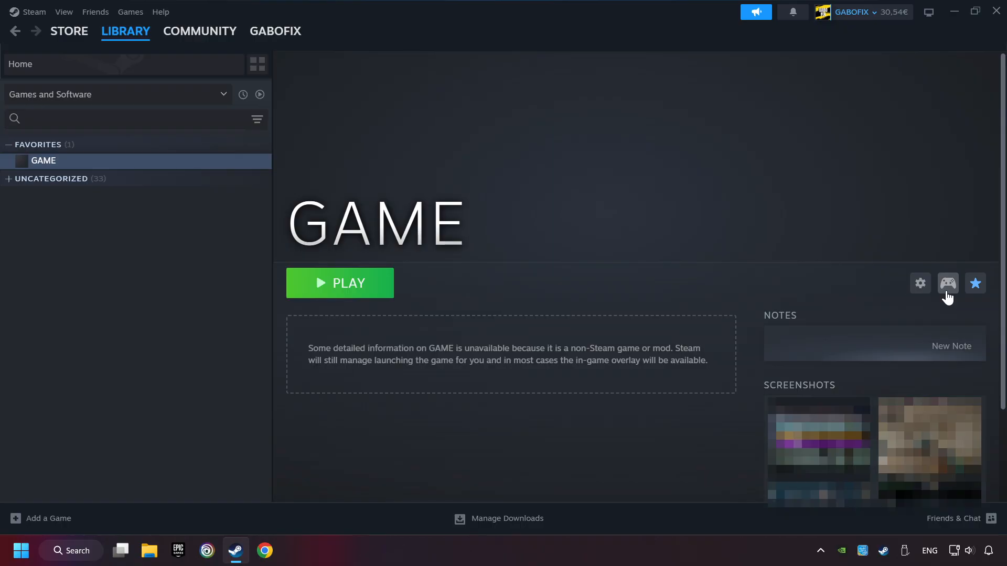
pyautogui.moveTo(951, 313)
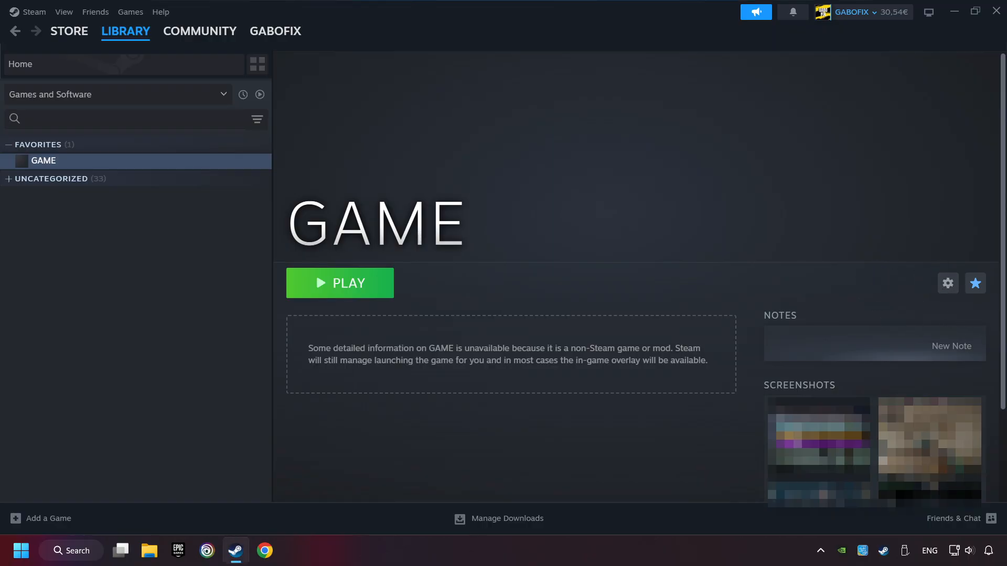
pyautogui.moveTo(967, 316)
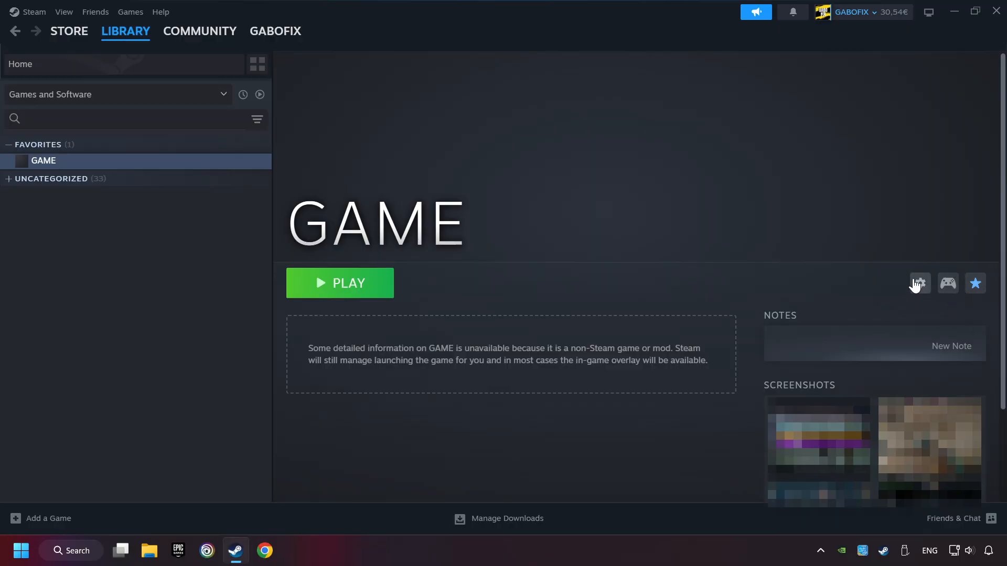
pyautogui.moveTo(952, 323)
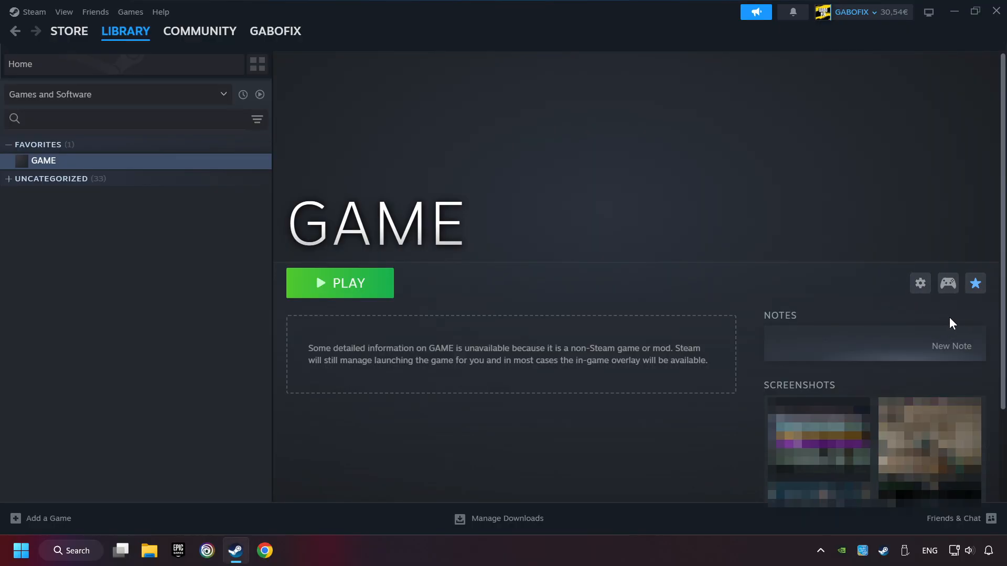
pyautogui.moveTo(947, 283)
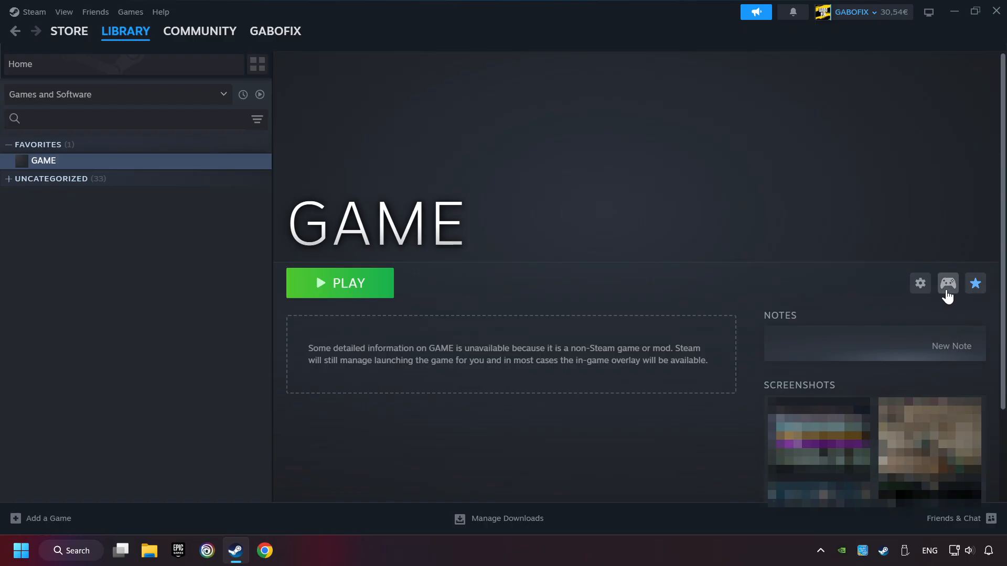
# - Open GAME's controller settings to browse the Gamepad and Keyboard (WASD) and Mouse templates
pyautogui.click(948, 283)
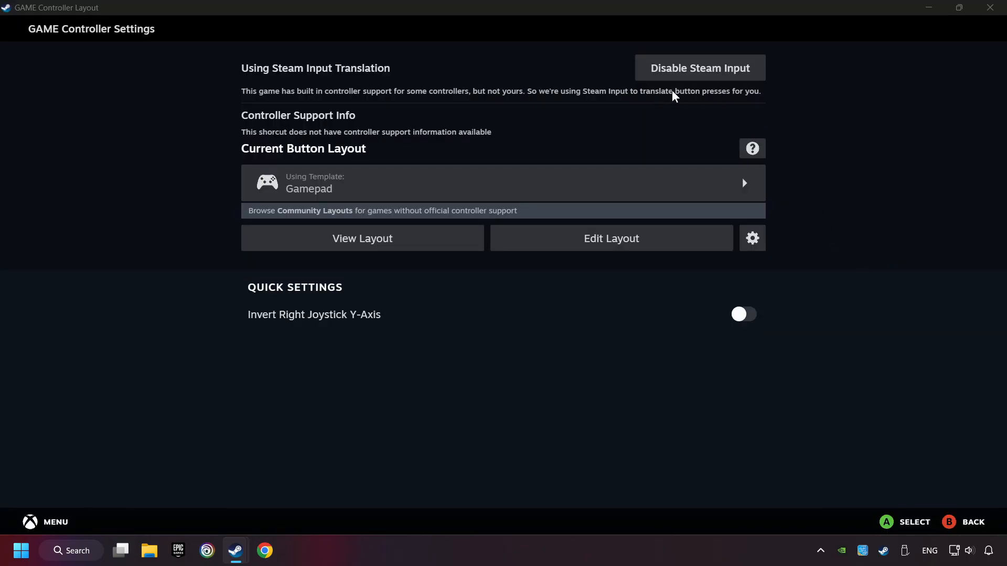
pyautogui.moveTo(687, 114)
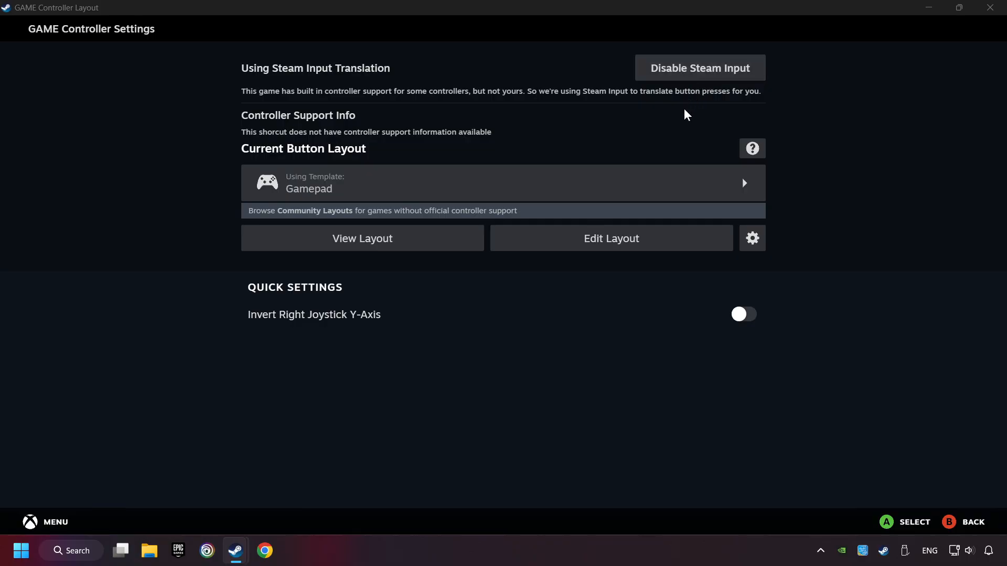
pyautogui.moveTo(633, 130)
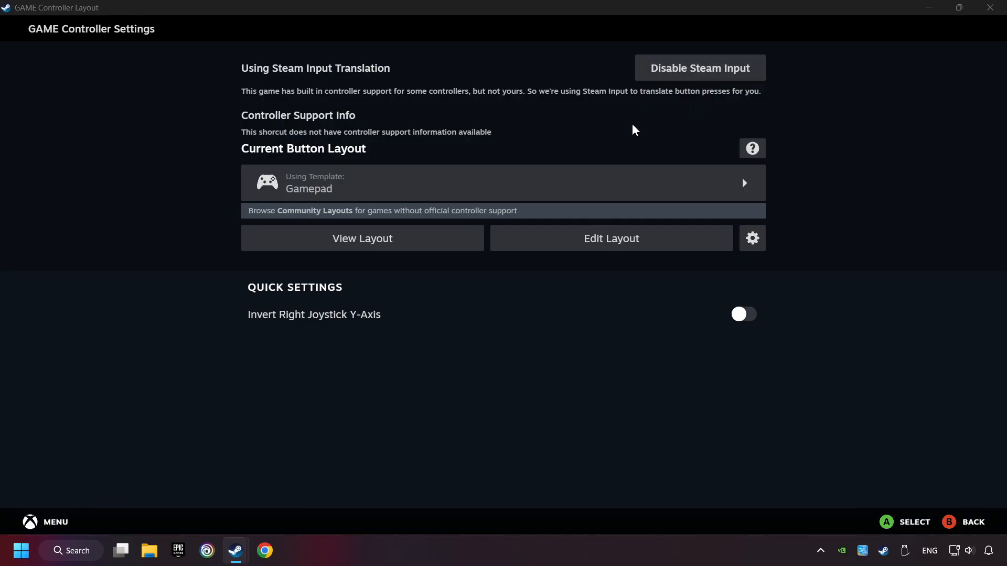
pyautogui.moveTo(375, 195)
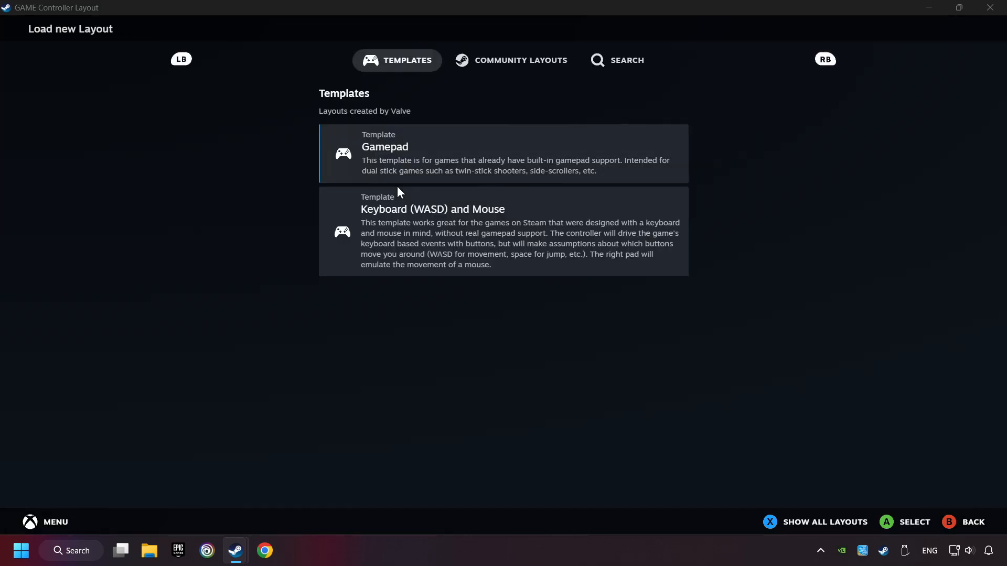
pyautogui.moveTo(453, 158)
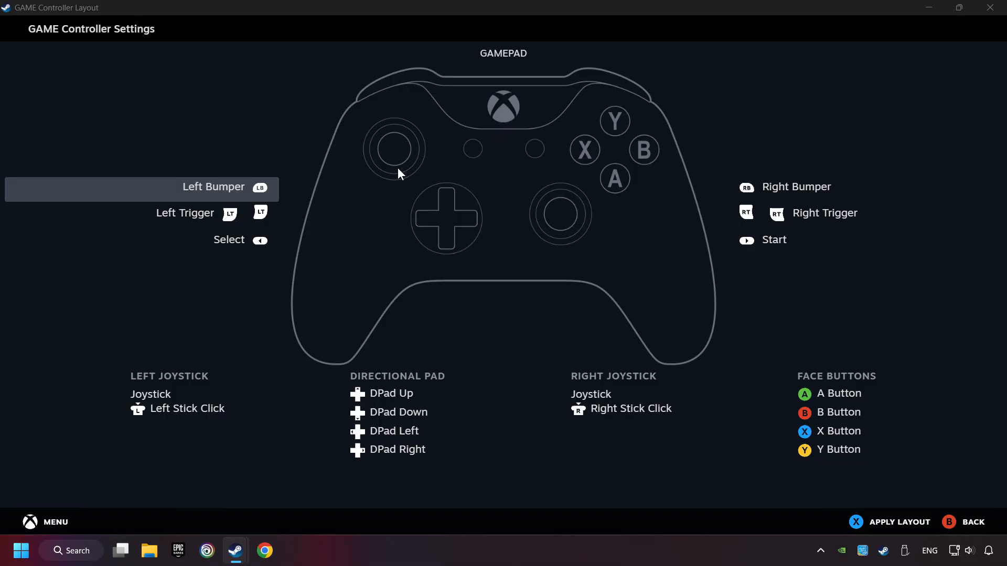
pyautogui.moveTo(690, 223)
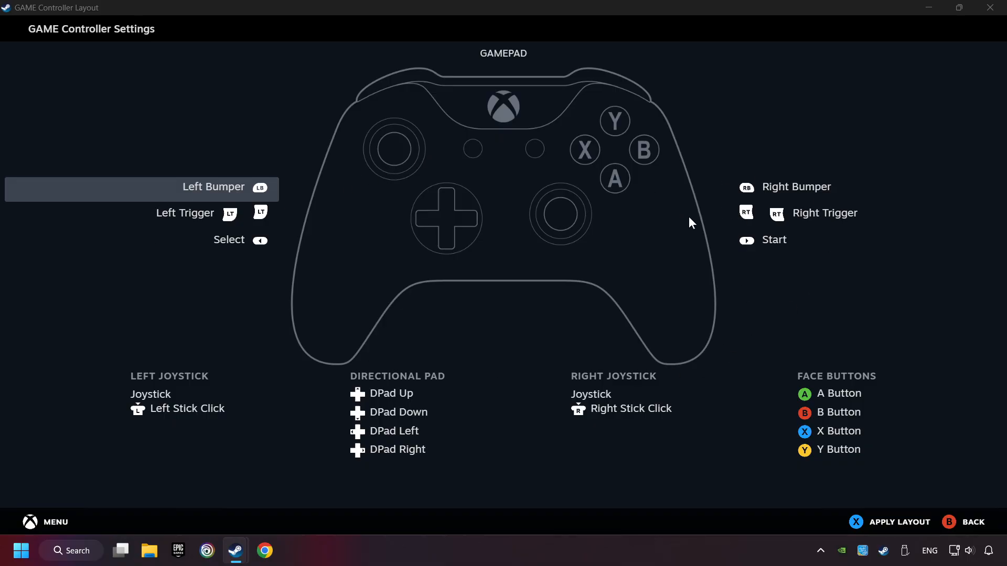
# - Select the Gamepad template and apply it as GAME's button layout
pyautogui.click(212, 111)
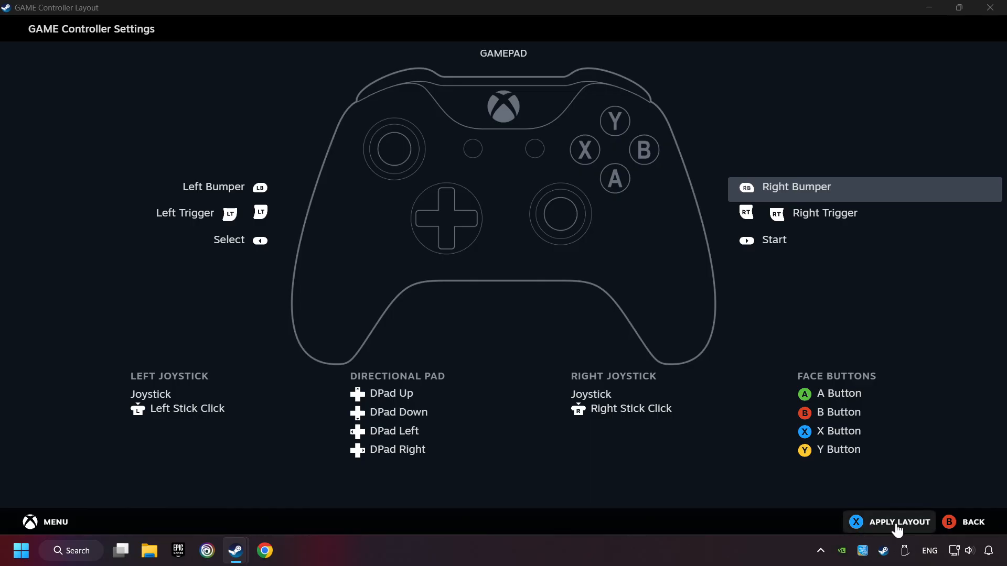
pyautogui.click(897, 521)
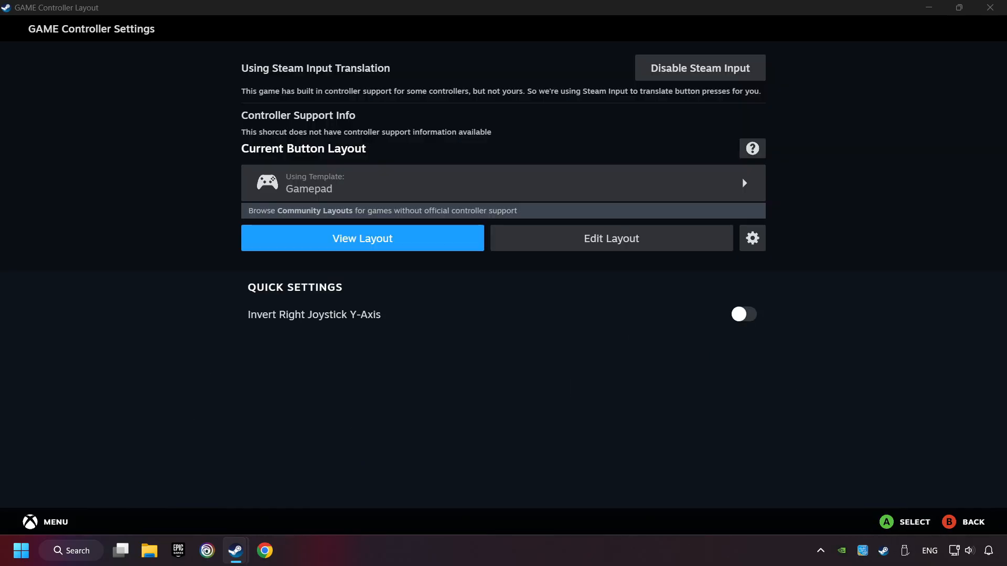
pyautogui.moveTo(956, 530)
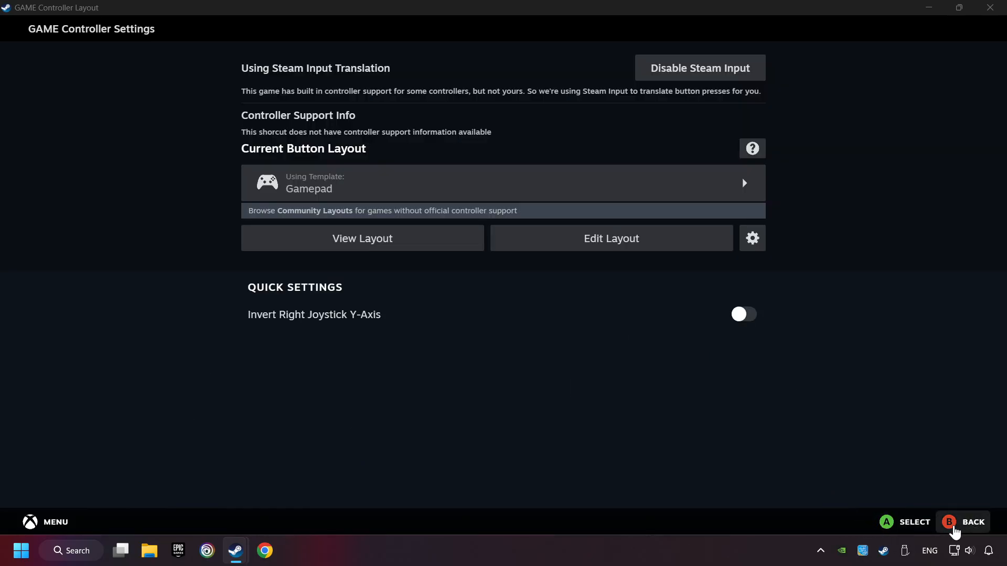
# - Go back from controller settings to GAME's library page with its Play option
pyautogui.click(973, 522)
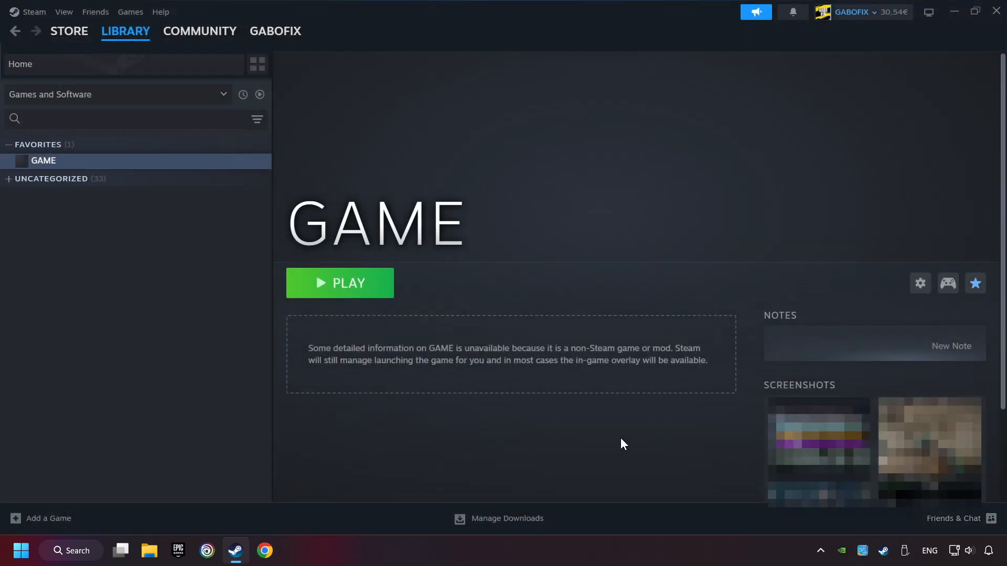
pyautogui.moveTo(357, 300)
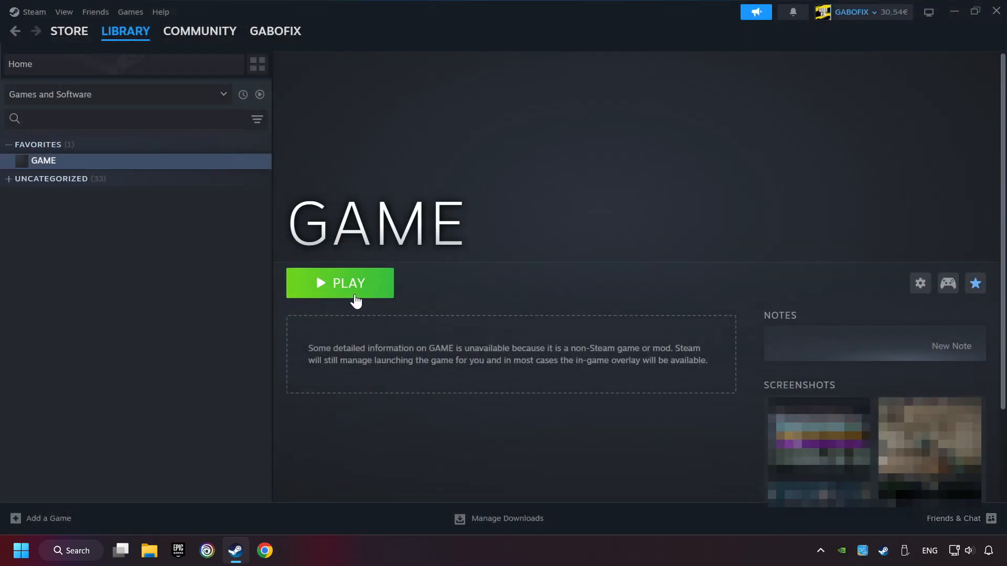